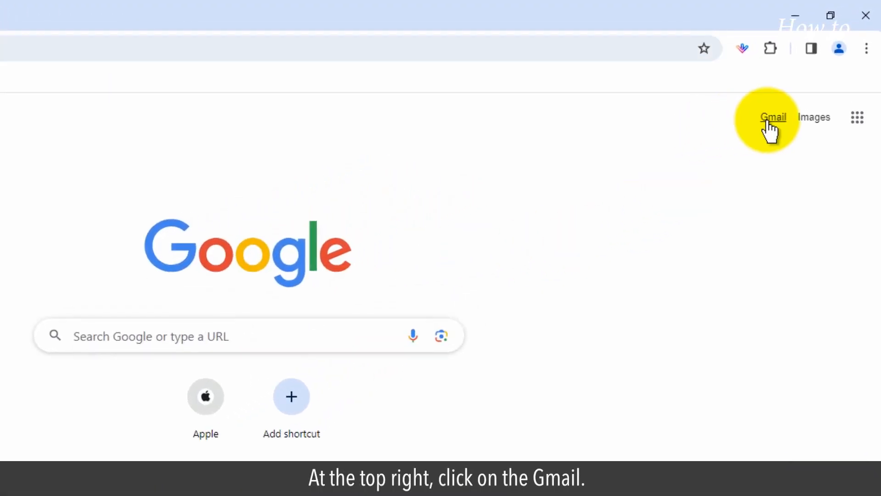
Sign in to the Google account from the Google homepage and reach the Gmail inbox
left_click(773, 117)
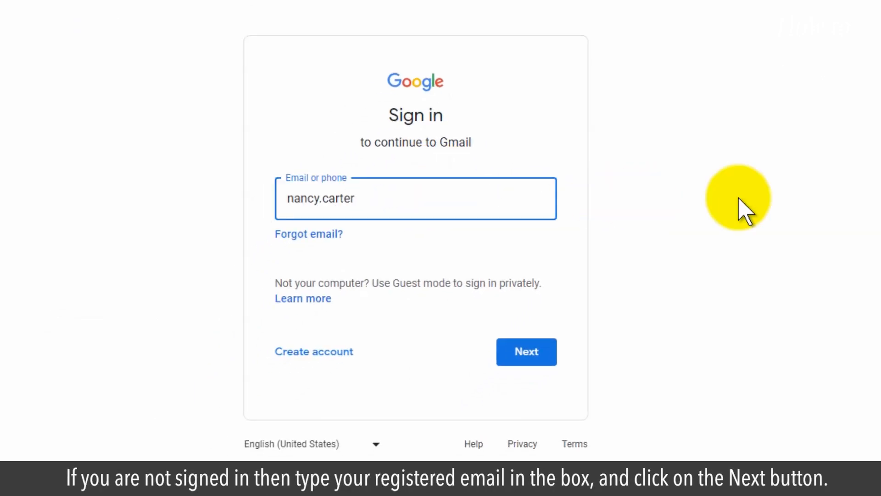
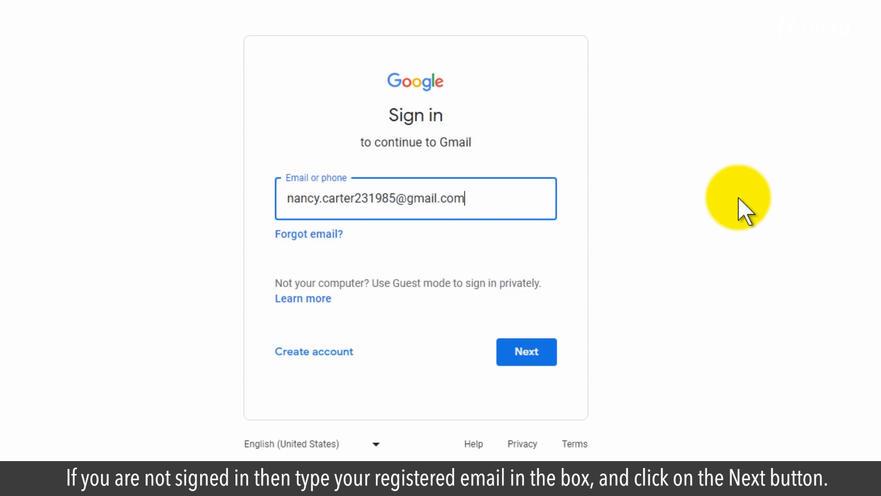
left_click(526, 351)
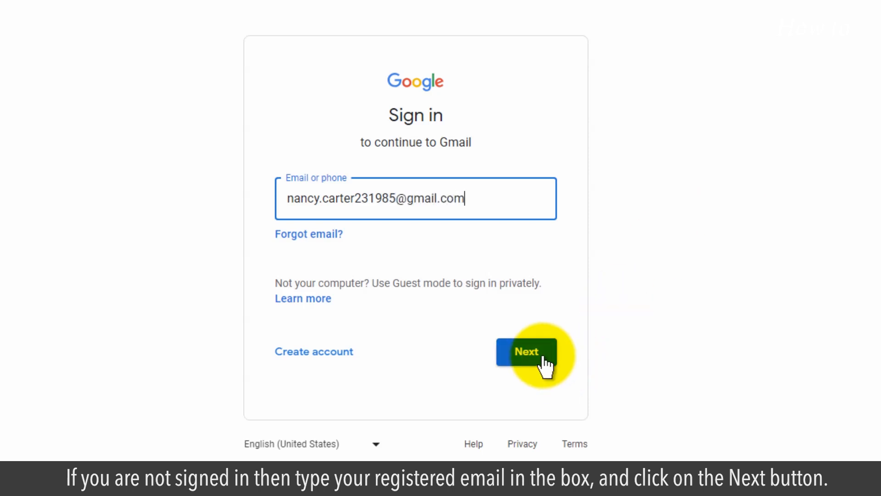
left_click(526, 351)
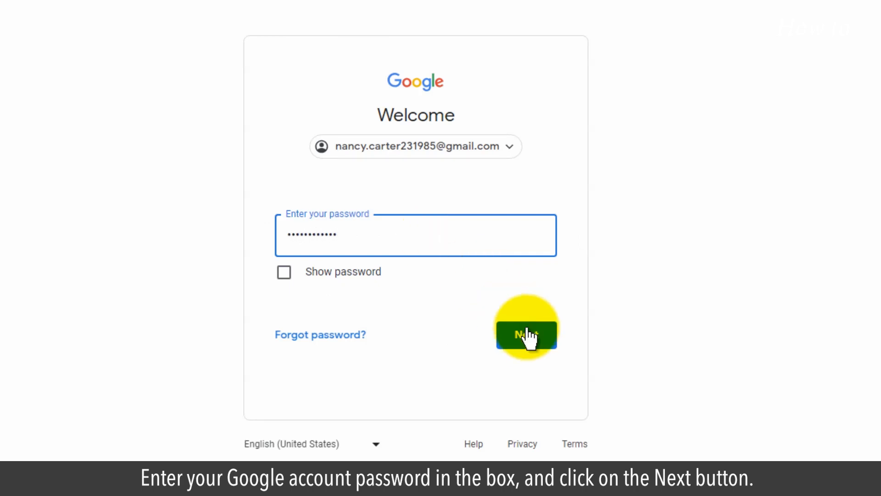
left_click(526, 331)
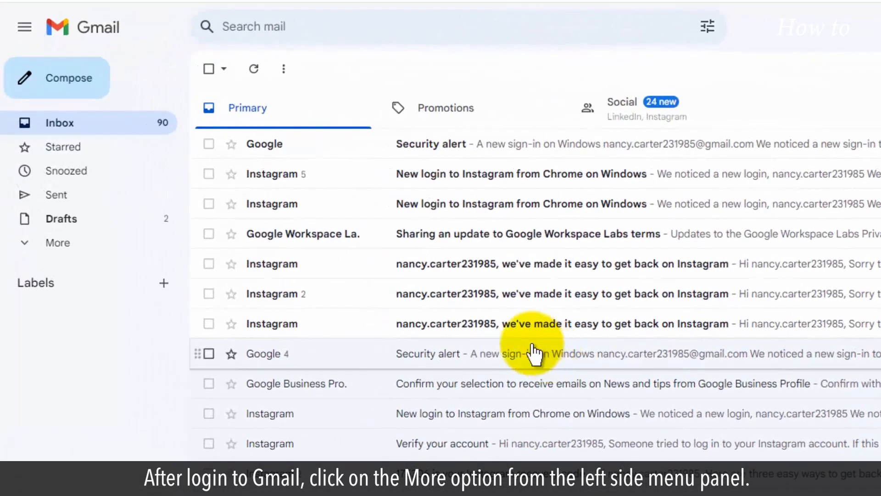
Show All Mail and select all 50 conversations on the page
left_click(56, 243)
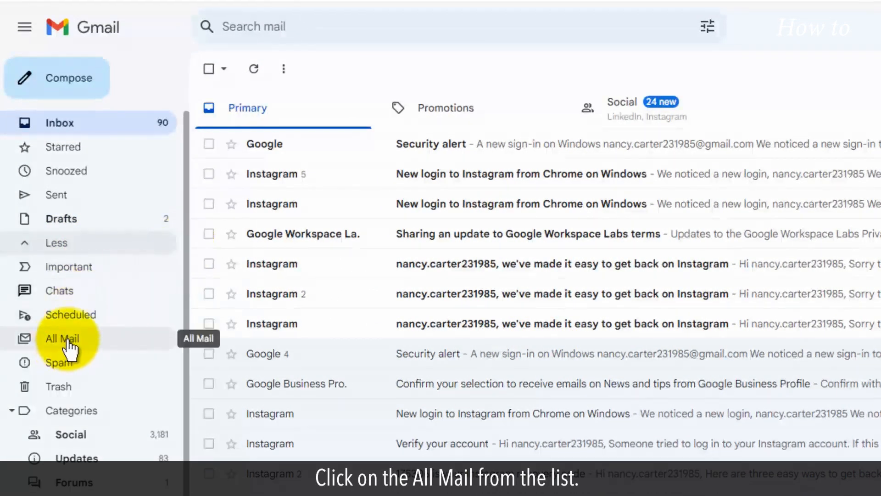
left_click(64, 338)
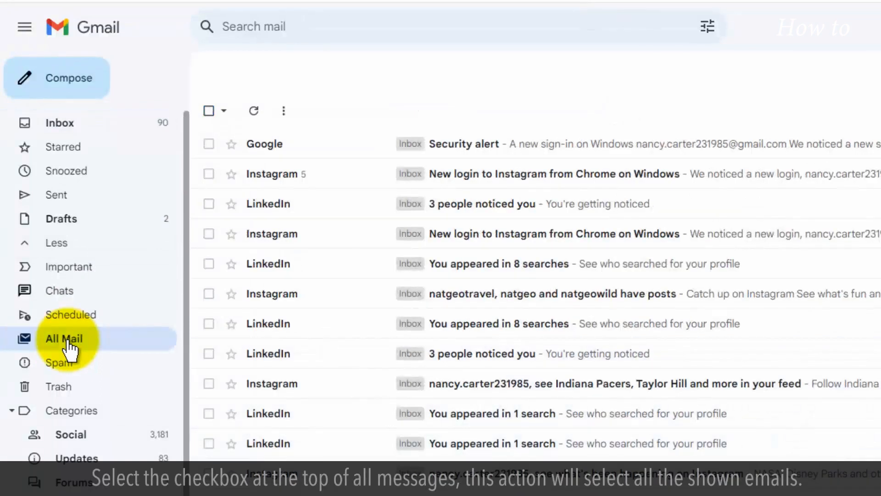
left_click(209, 111)
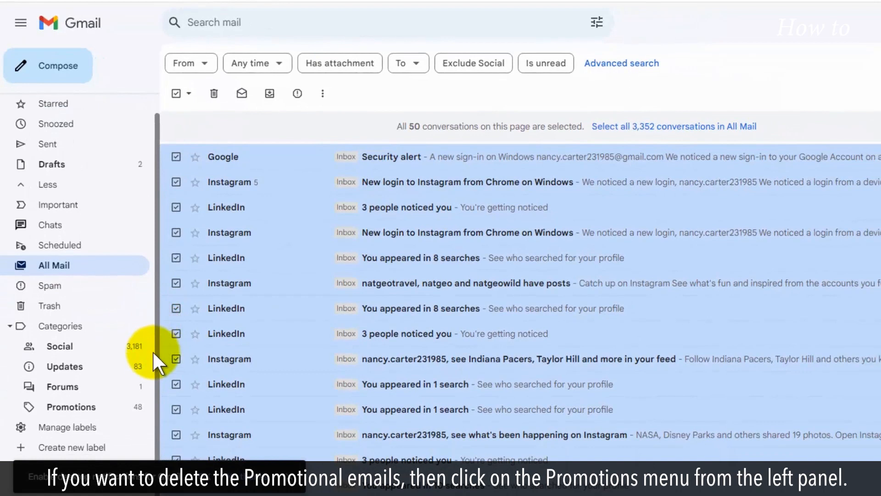
Select all 49 Promotions conversations and delete them to Trash, leaving the category empty
left_click(72, 407)
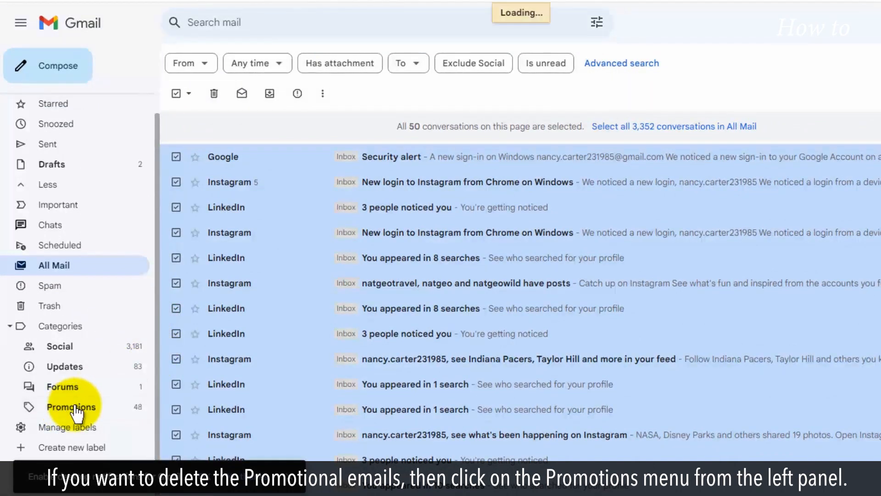
left_click(72, 407)
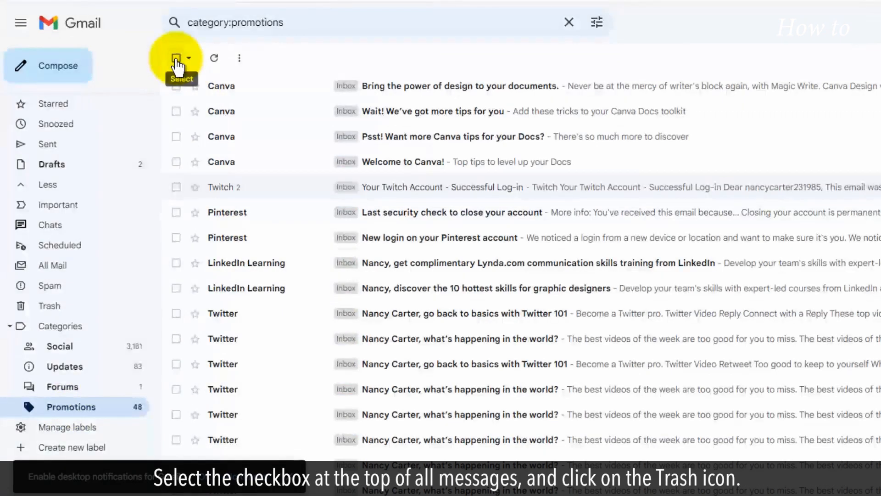
left_click(177, 58)
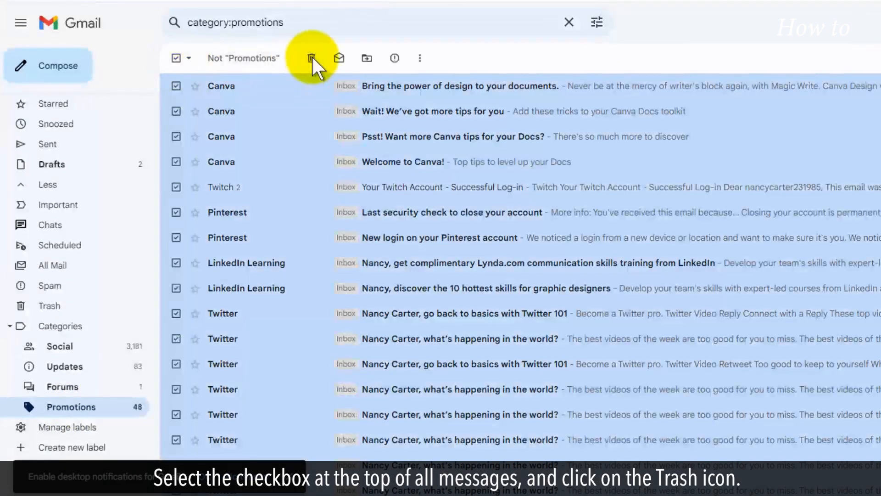
left_click(311, 58)
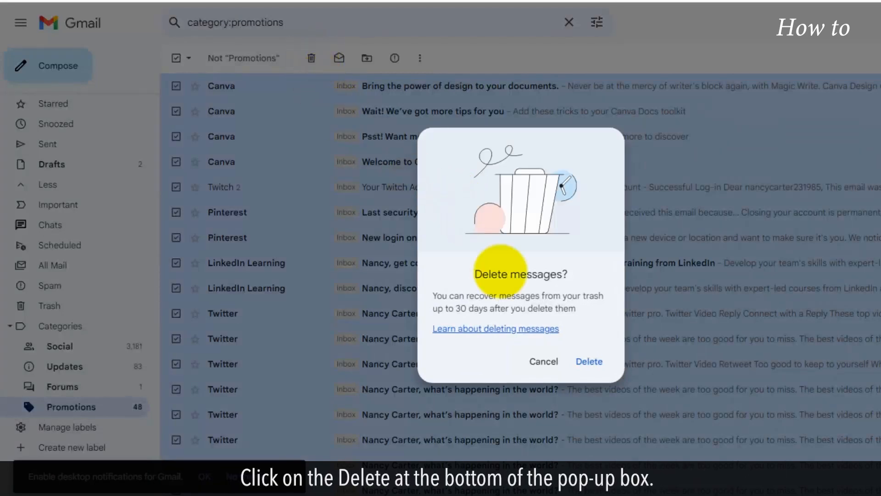
left_click(590, 362)
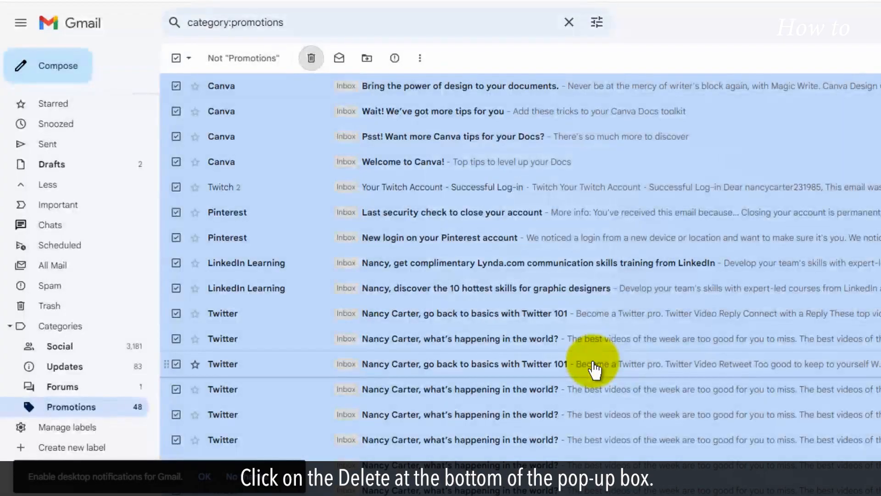
left_click(311, 58)
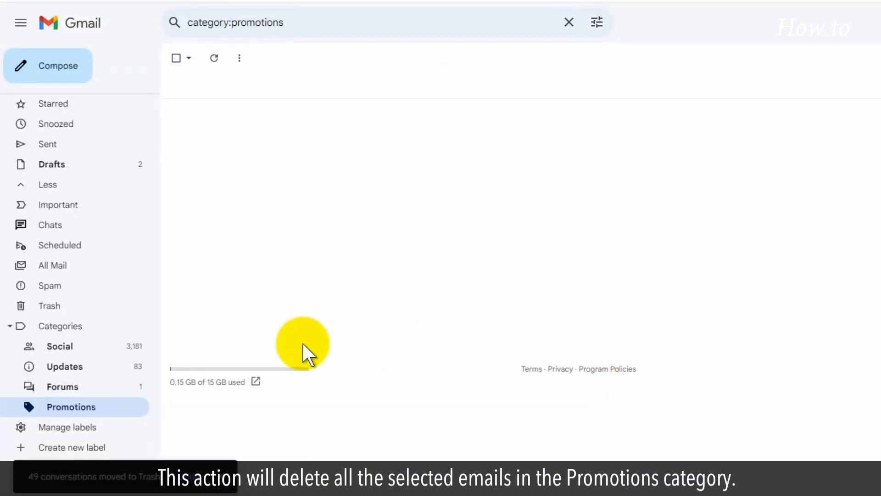
Select the Social category's conversations, then switch to the Updates category listing
left_click(59, 346)
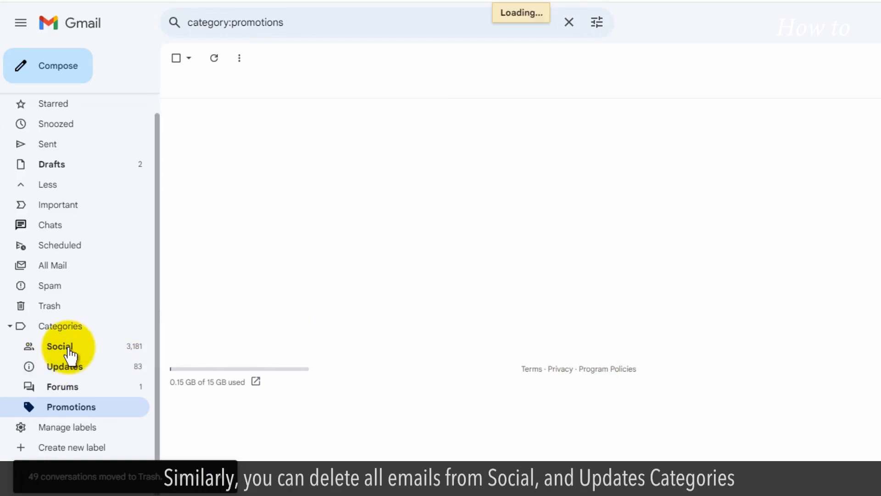
left_click(59, 346)
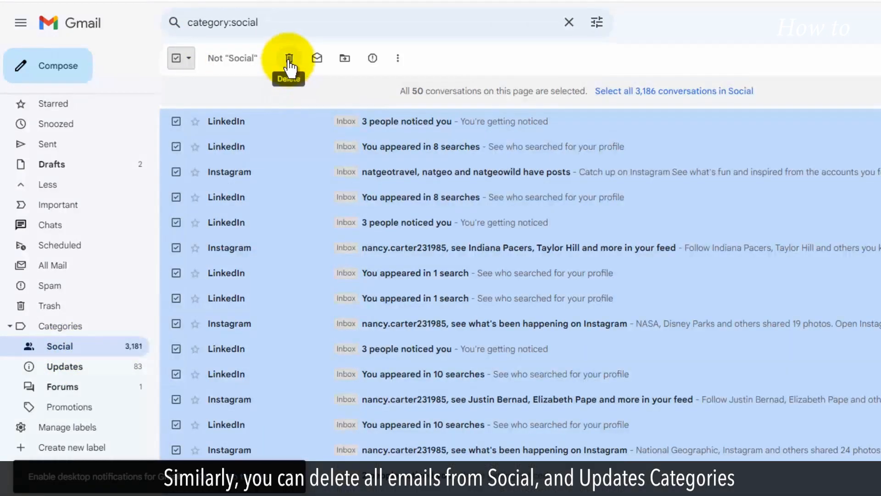
left_click(64, 387)
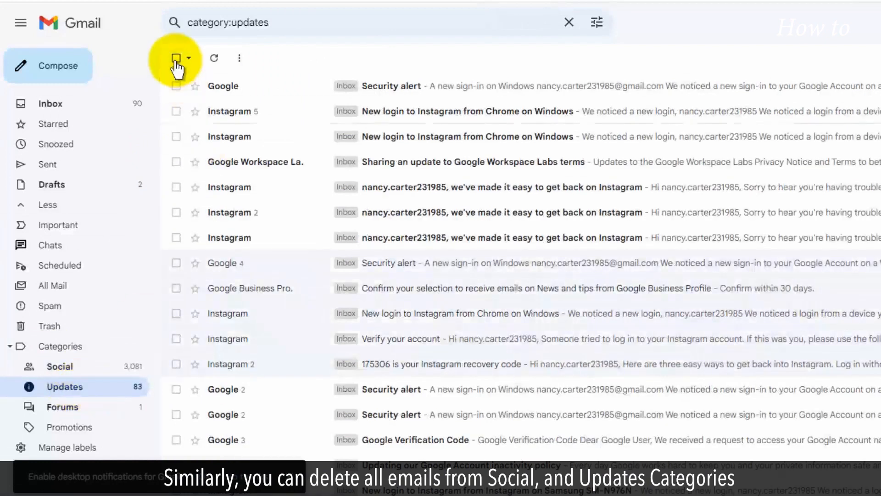